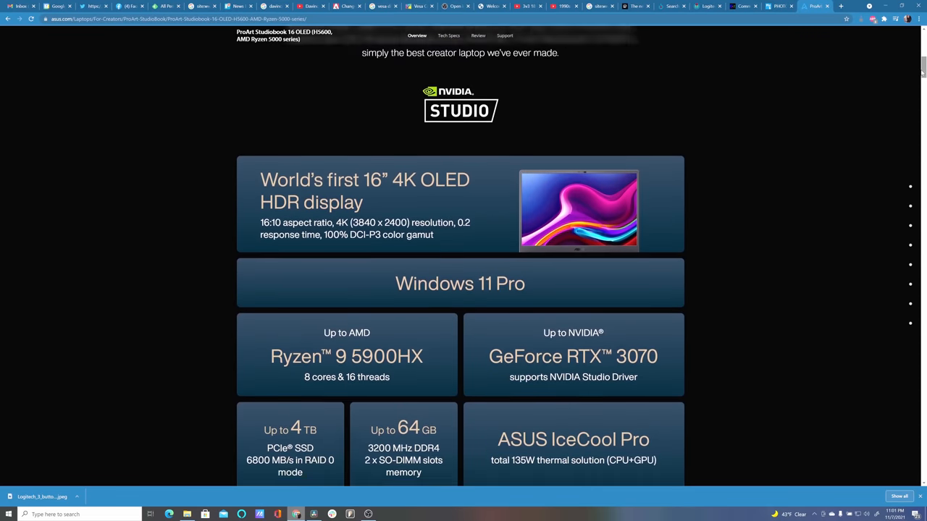
scroll("down", 3)
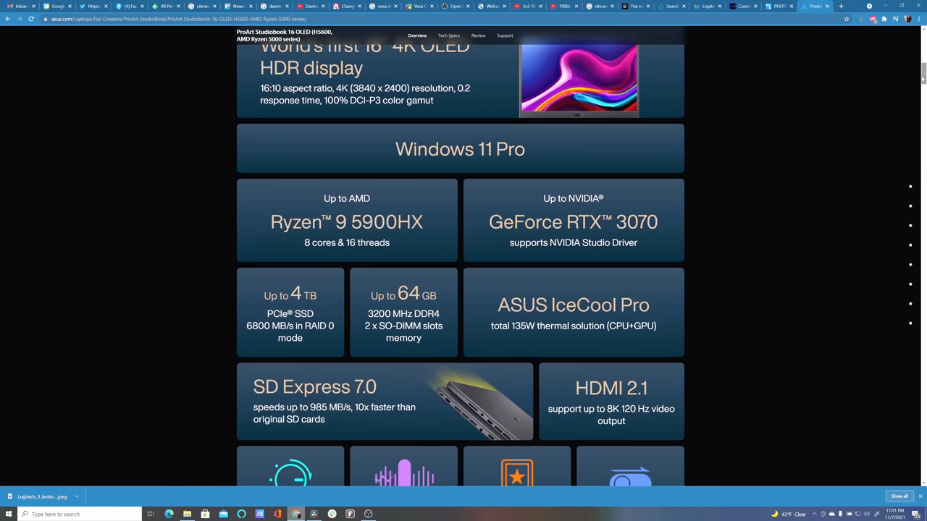
scroll("down", 3)
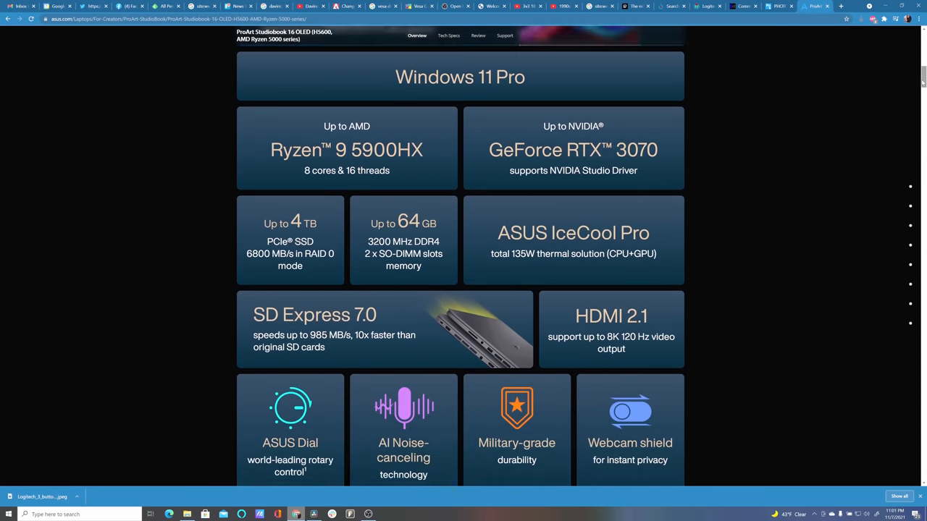
scroll("down", 3)
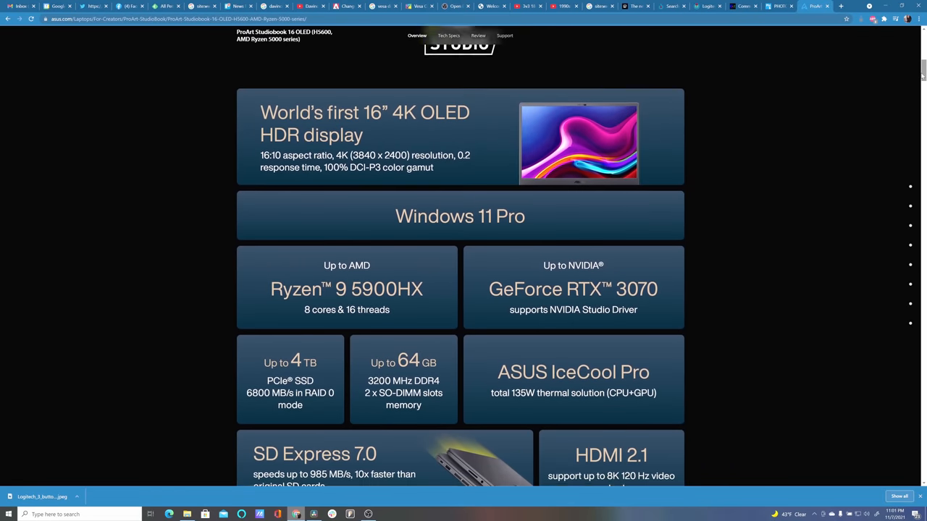
scroll("down", 3)
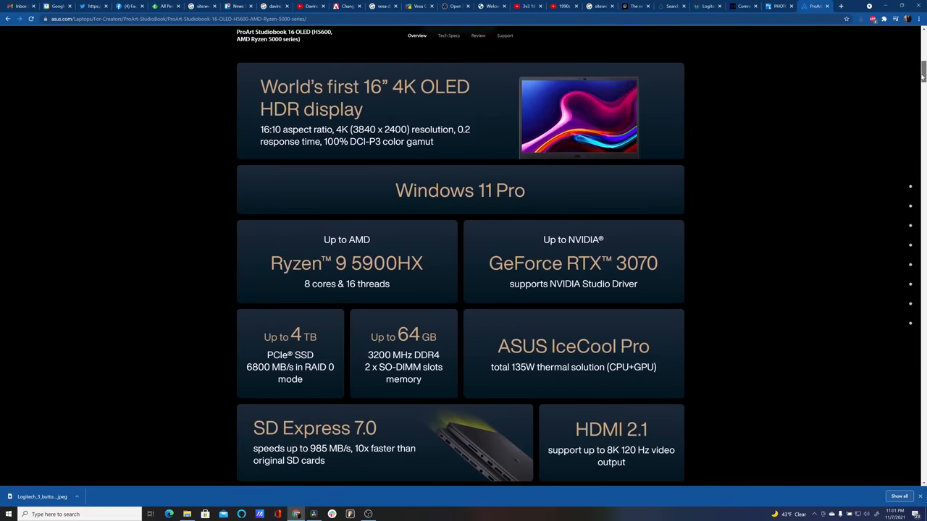
scroll("down", 3)
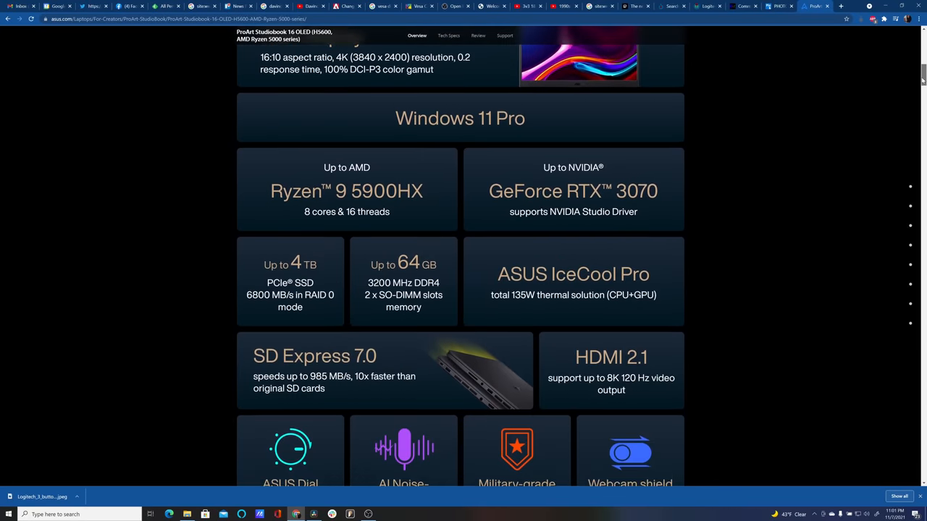